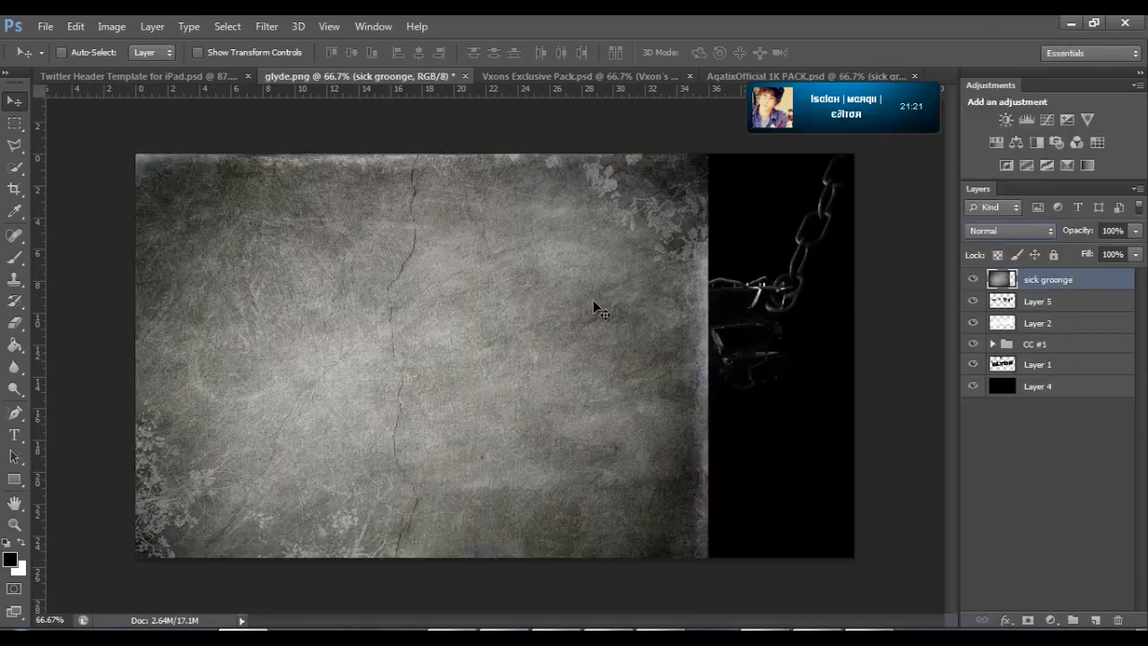
# Enable the 'sick grounge' layer and duplicate texture 6 in Soft Light over the chained GLYDE text
pyautogui.click(1011, 230)
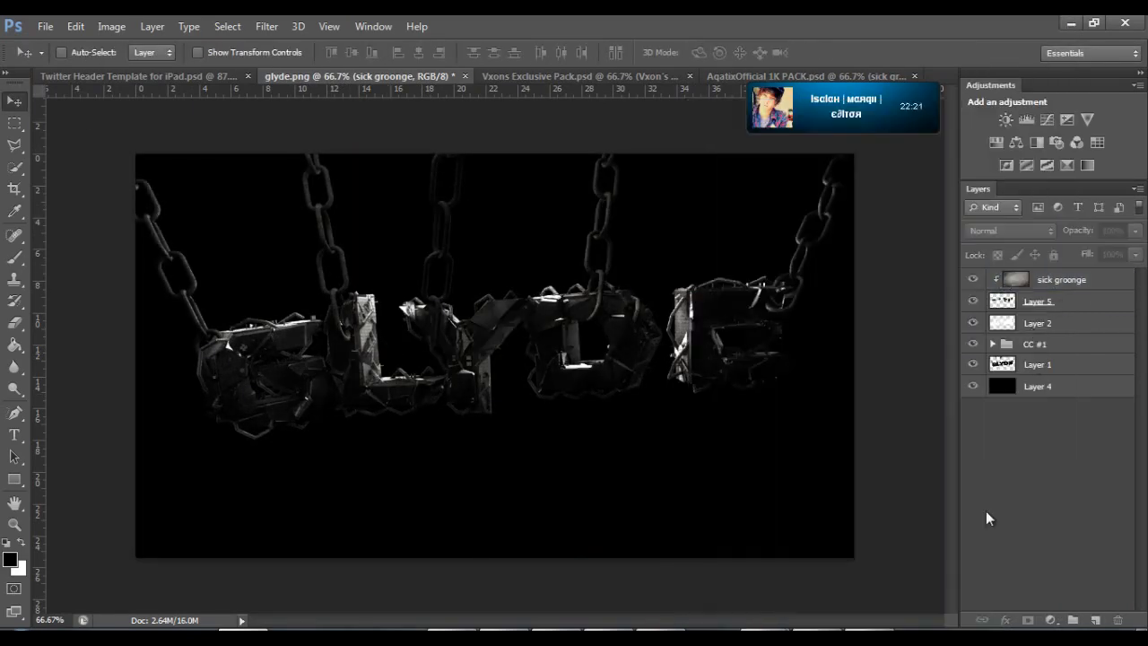
pyautogui.click(583, 75)
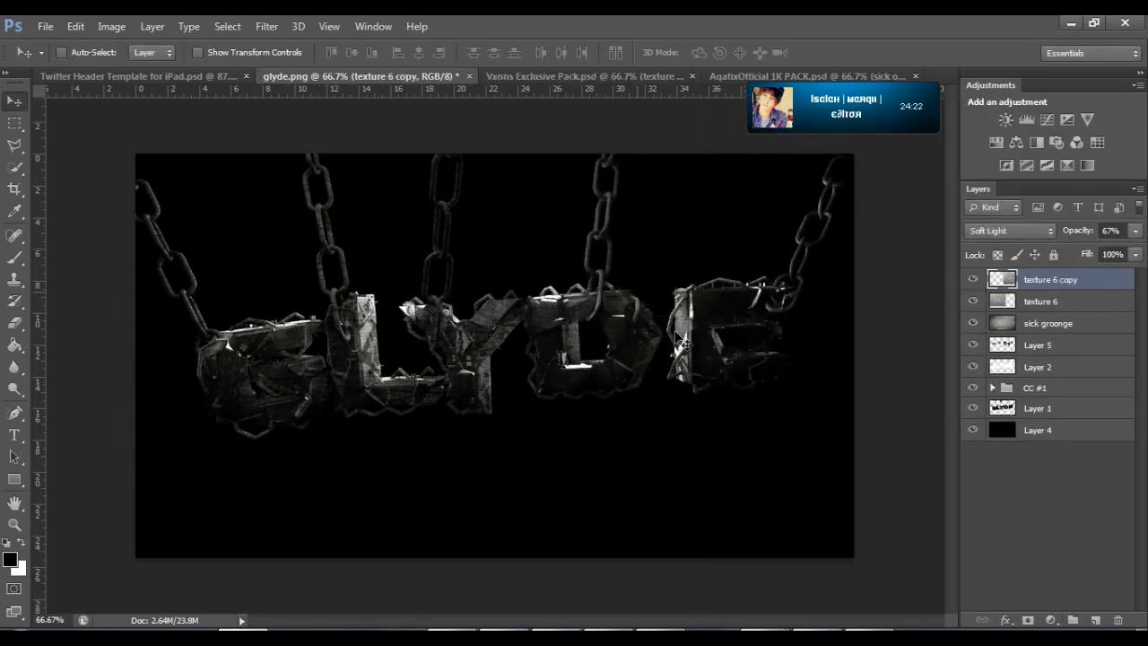
pyautogui.click(542, 75)
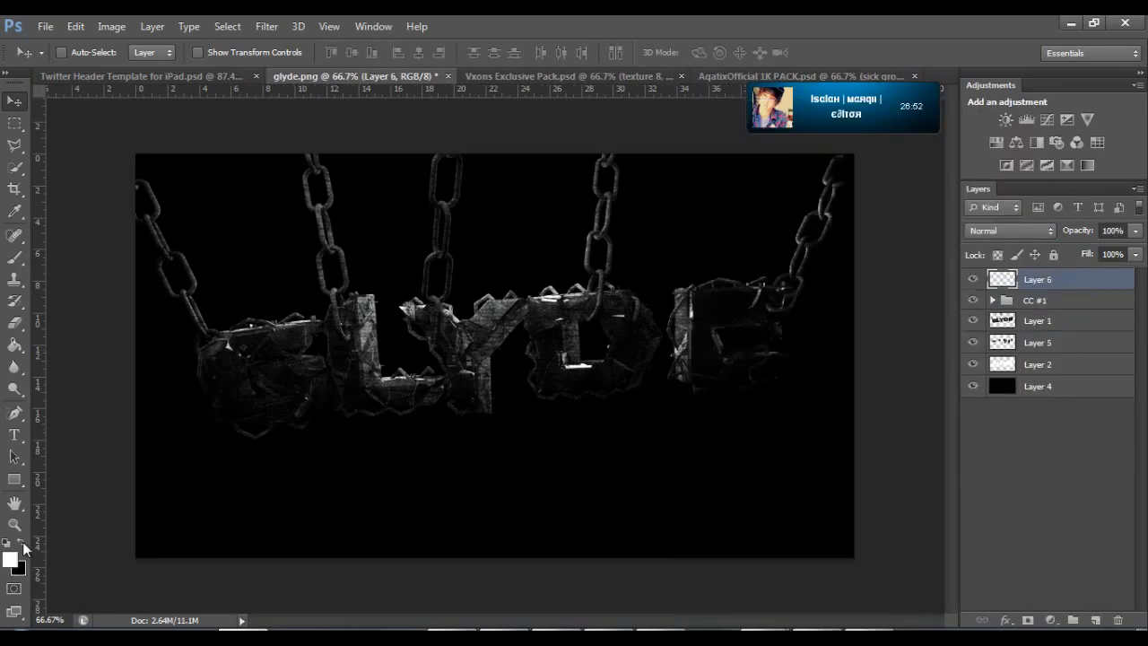
pyautogui.click(1037, 320)
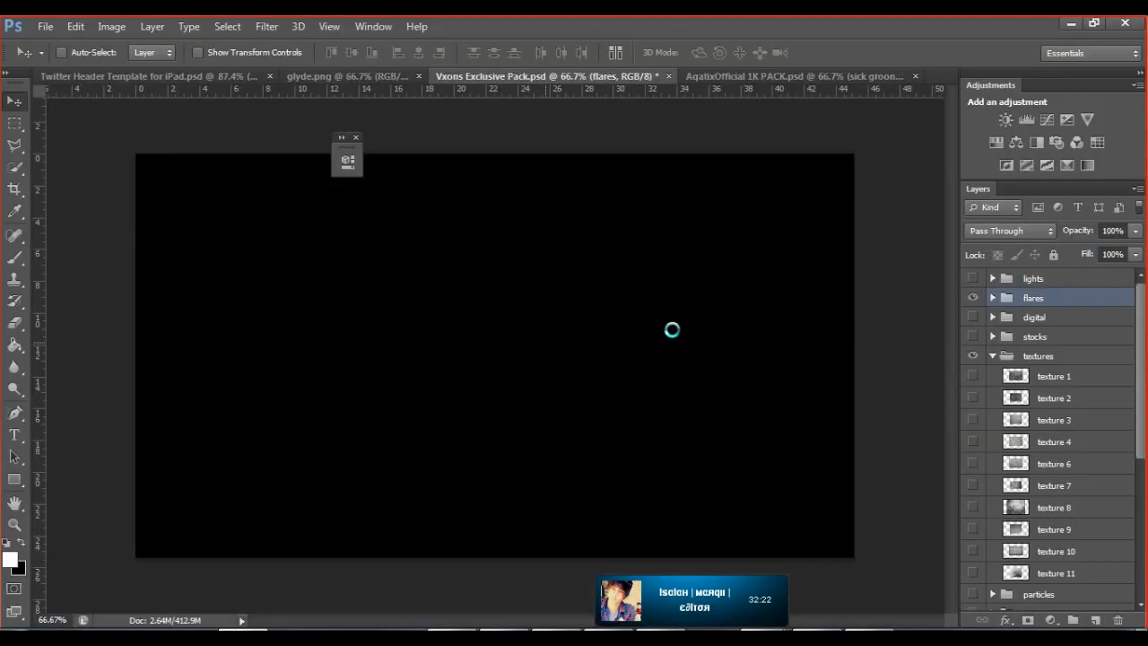
# Drag the glyde layers into the Partnered Layout banner area and bring up the AqataOfficial 1K PACK
pyautogui.click(771, 76)
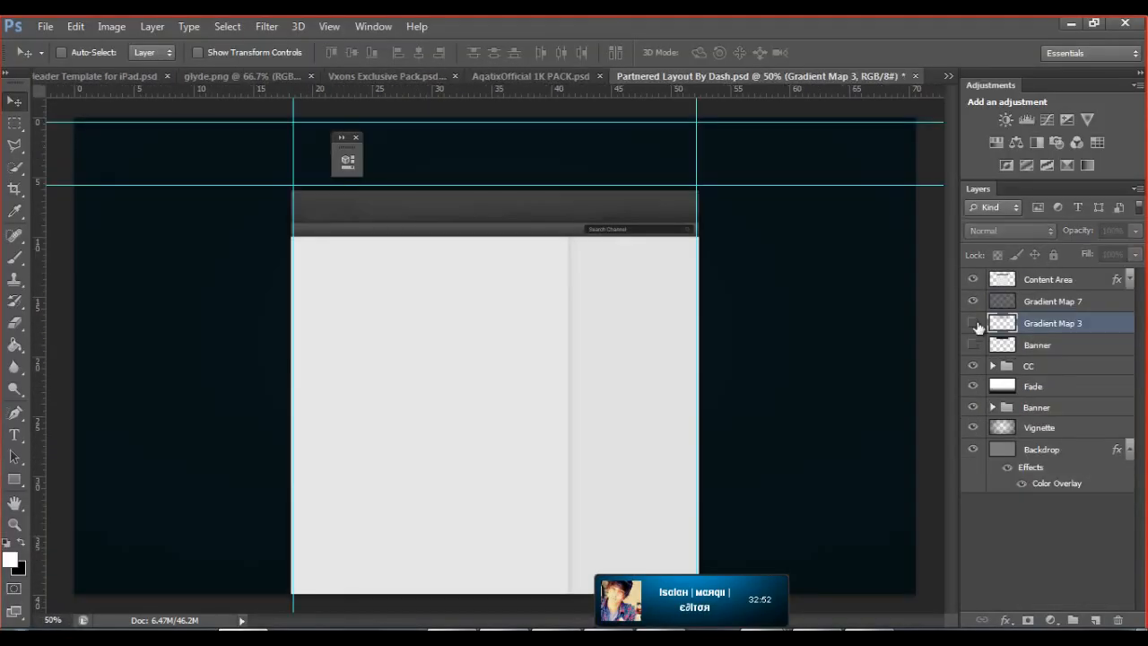
pyautogui.click(230, 75)
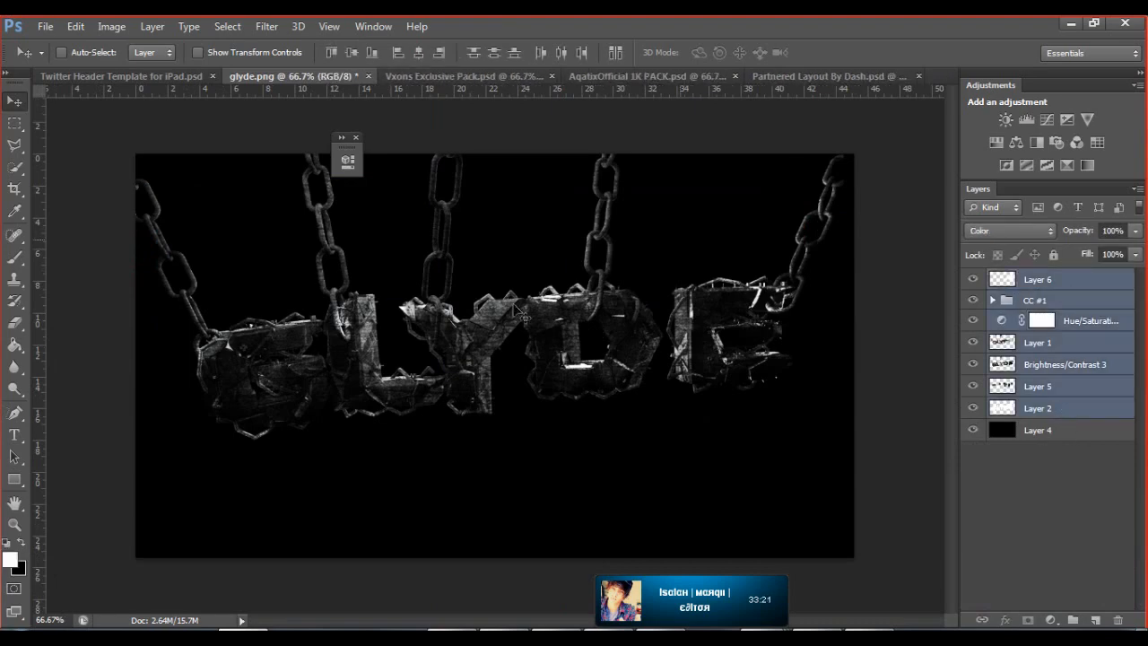
pyautogui.click(832, 75)
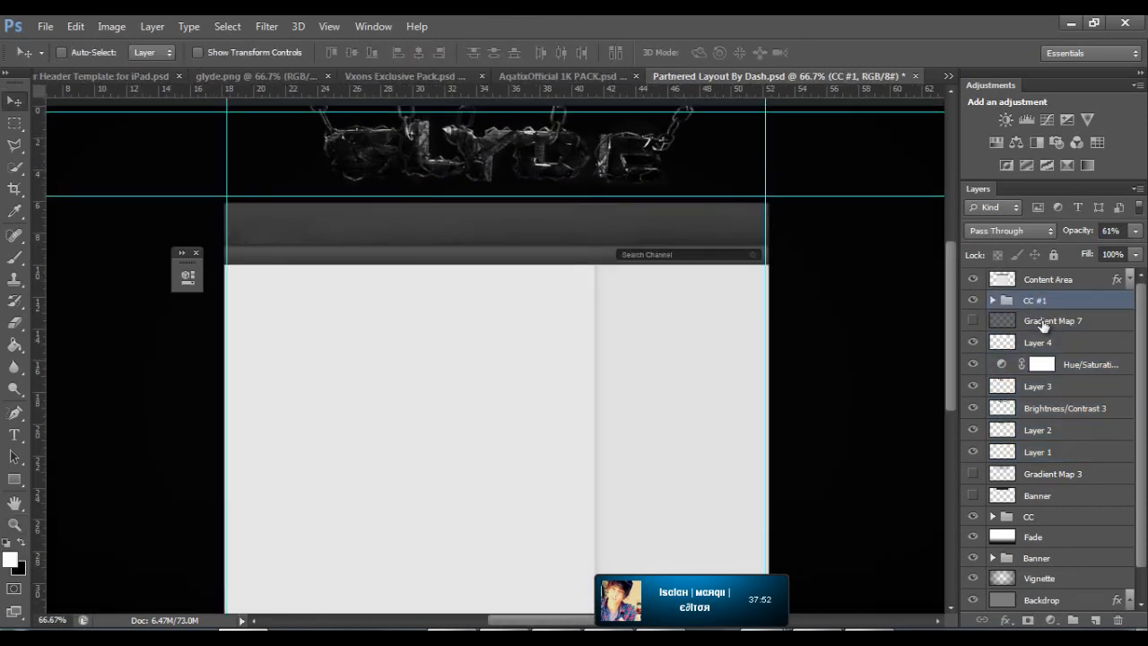
pyautogui.click(992, 300)
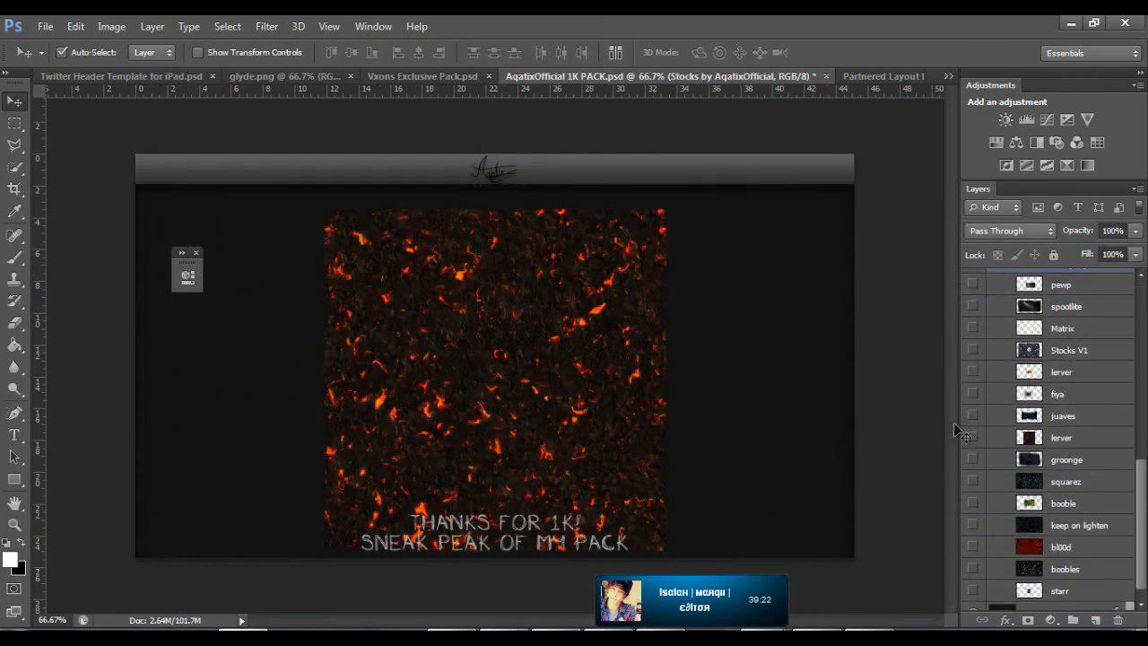
# Copy the spotlite and grunge stock layers, then select grunge 11 in the Vexes Exclusive Pack
pyautogui.click(882, 75)
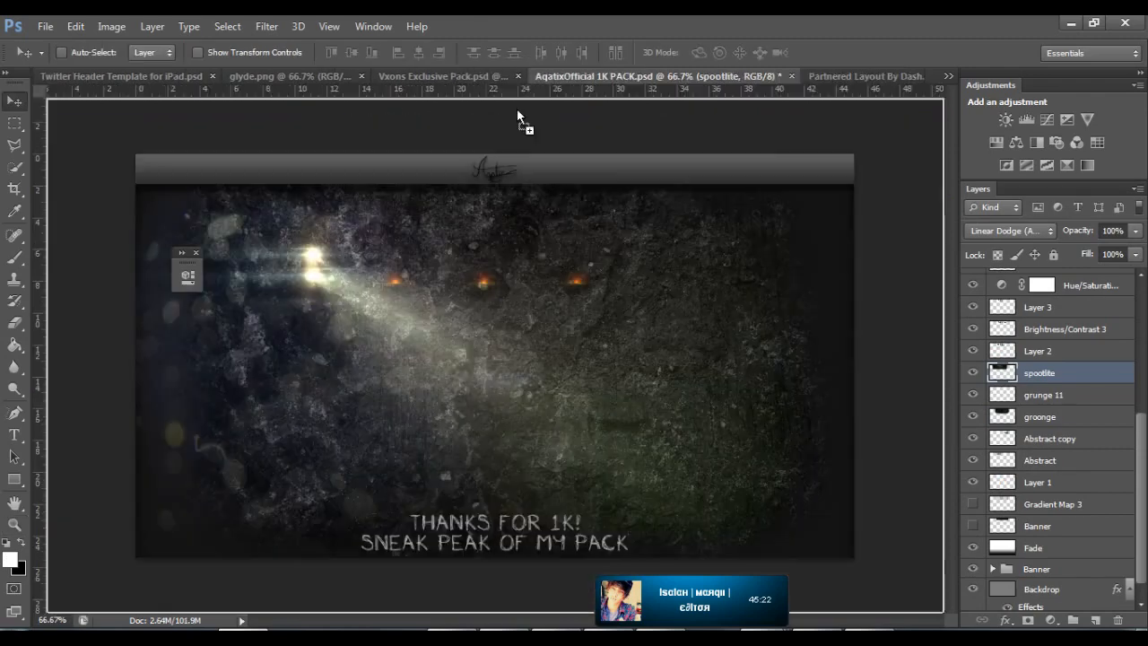
pyautogui.click(865, 76)
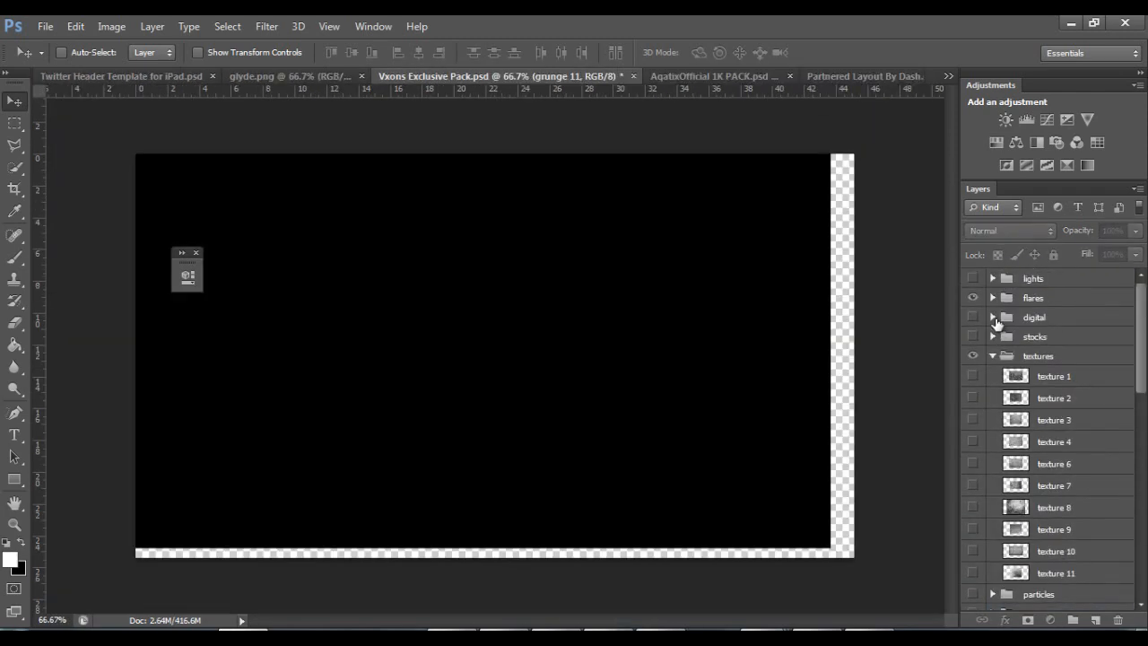
# Paste the stock layers into the layout with blend modes and Designer/Network/Skype/Twitter labels
pyautogui.click(868, 74)
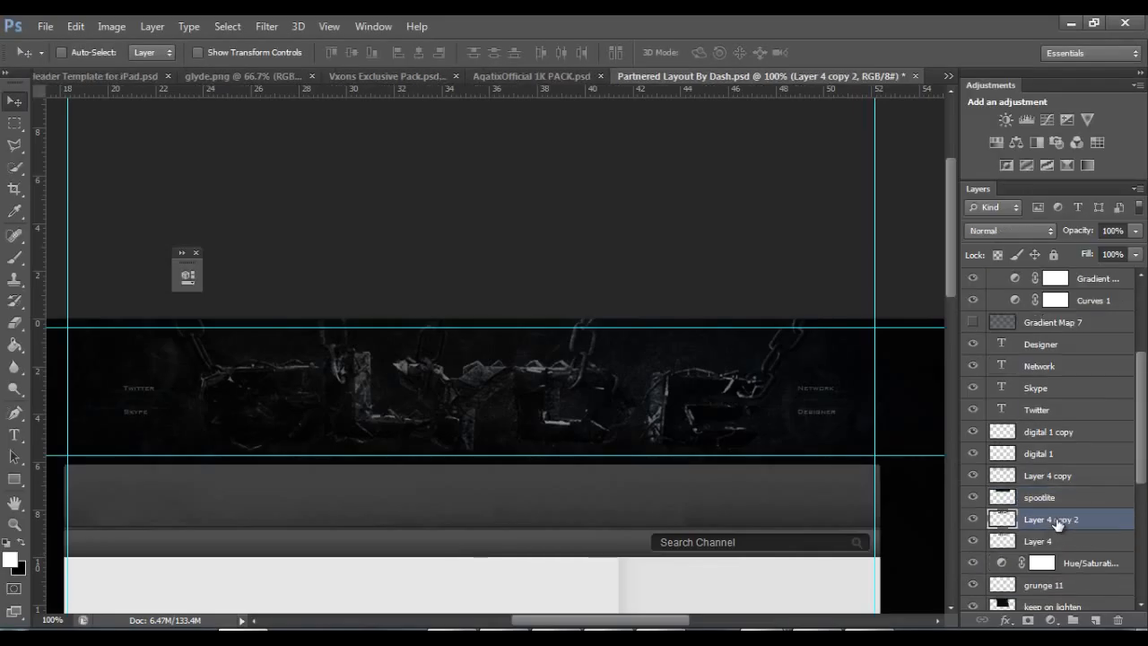
# Enlarge Layer 4 copy via Free Transform and soften it with a Lens Blur
pyautogui.click(14, 436)
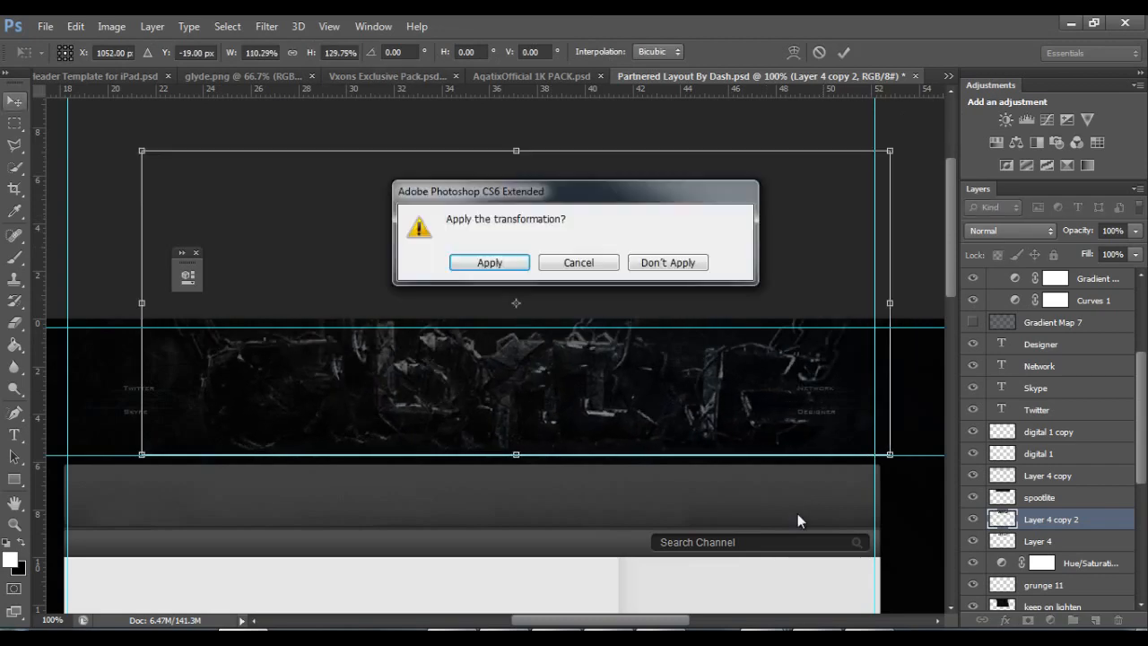
pyautogui.click(488, 262)
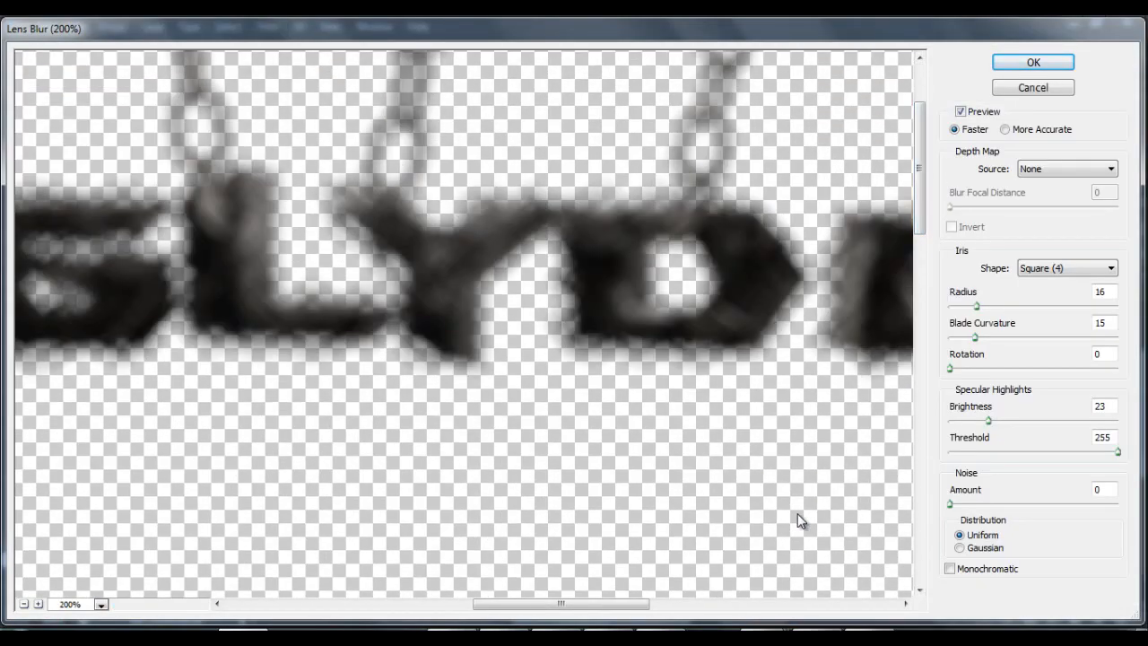
pyautogui.click(1040, 61)
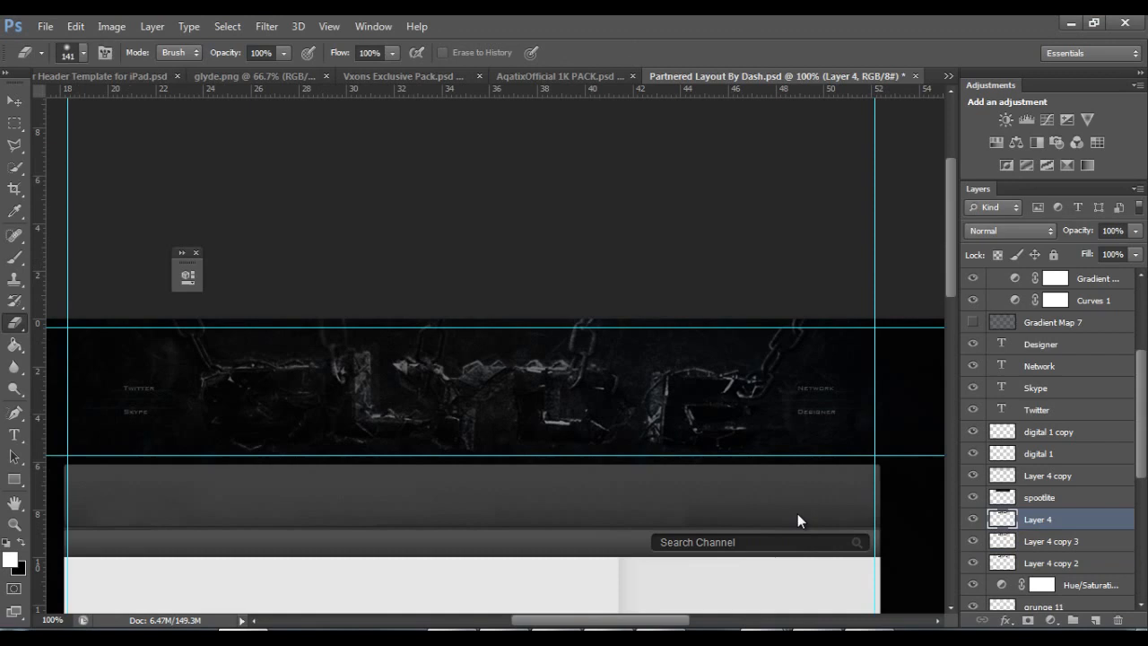